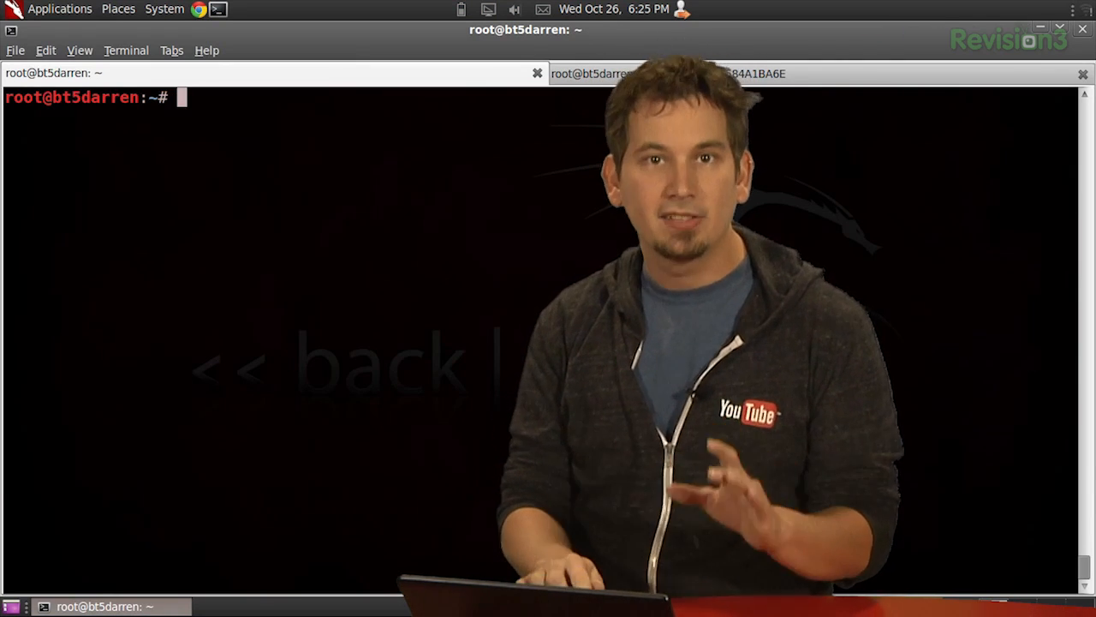
# Run export HISTORYCONTROL=ignorespace so space-prefixed commands stay out of history.
pyautogui.write('export /')
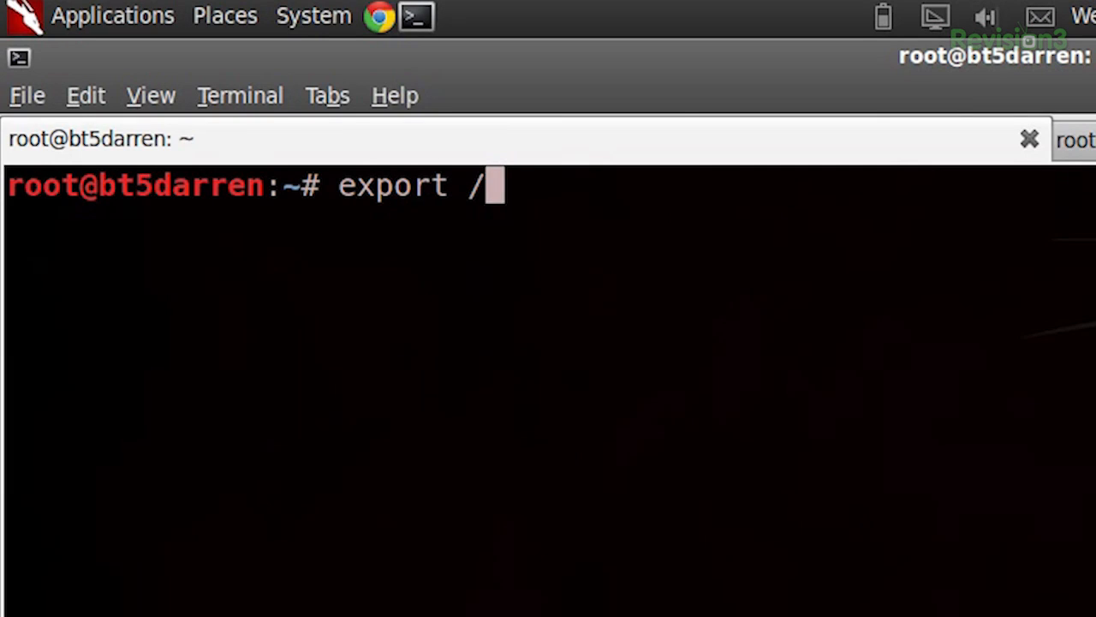
pyautogui.write('HISTO')
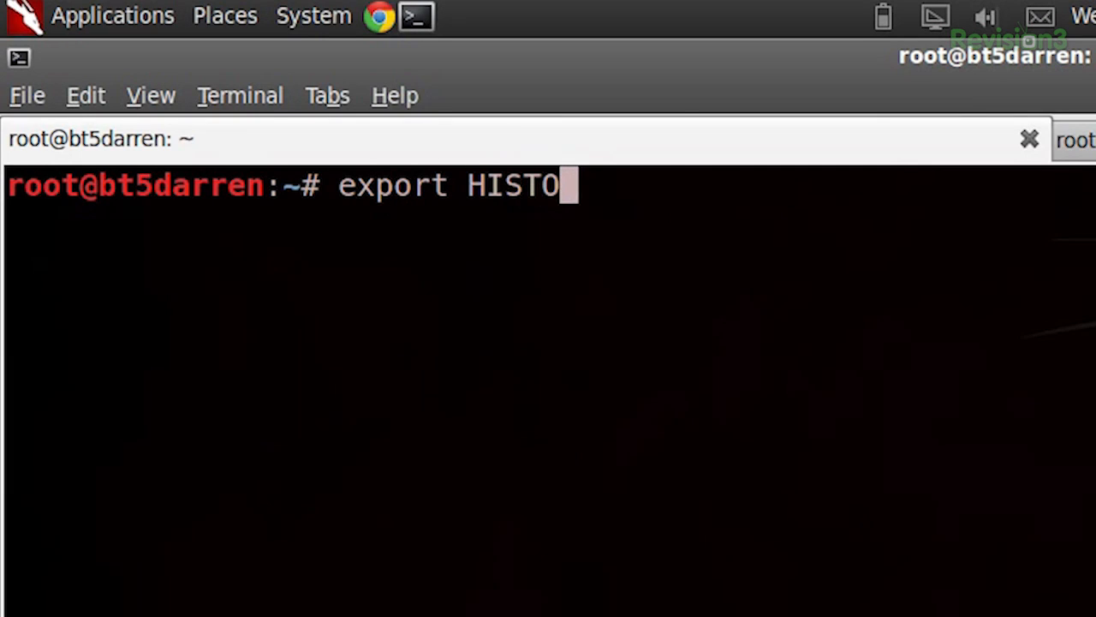
pyautogui.write('RYCONTROL')
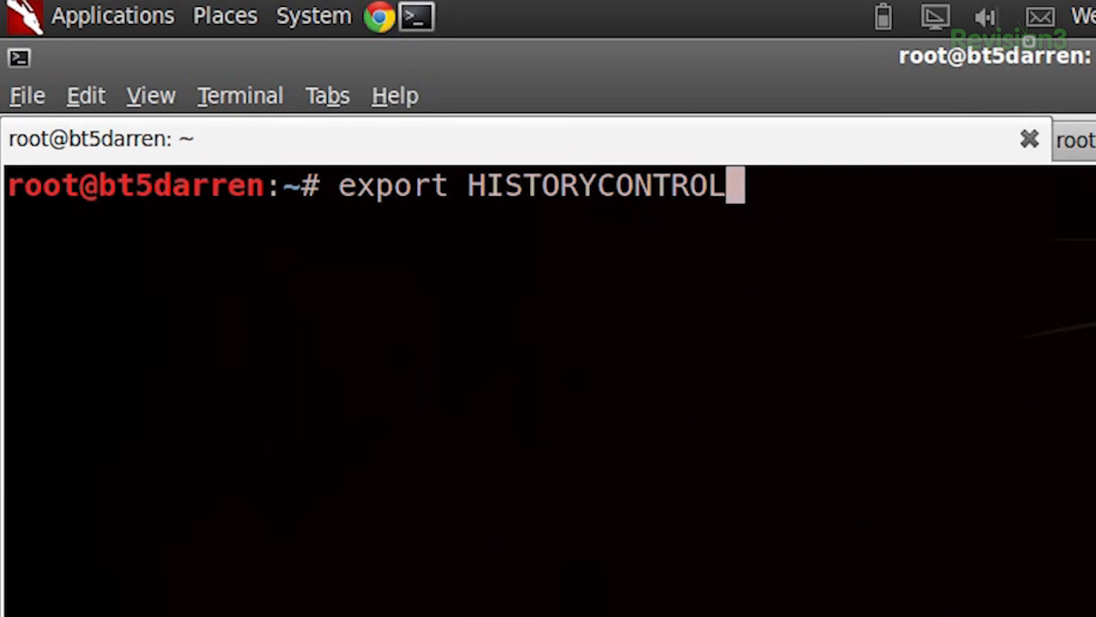
pyautogui.write('=ignorespa')
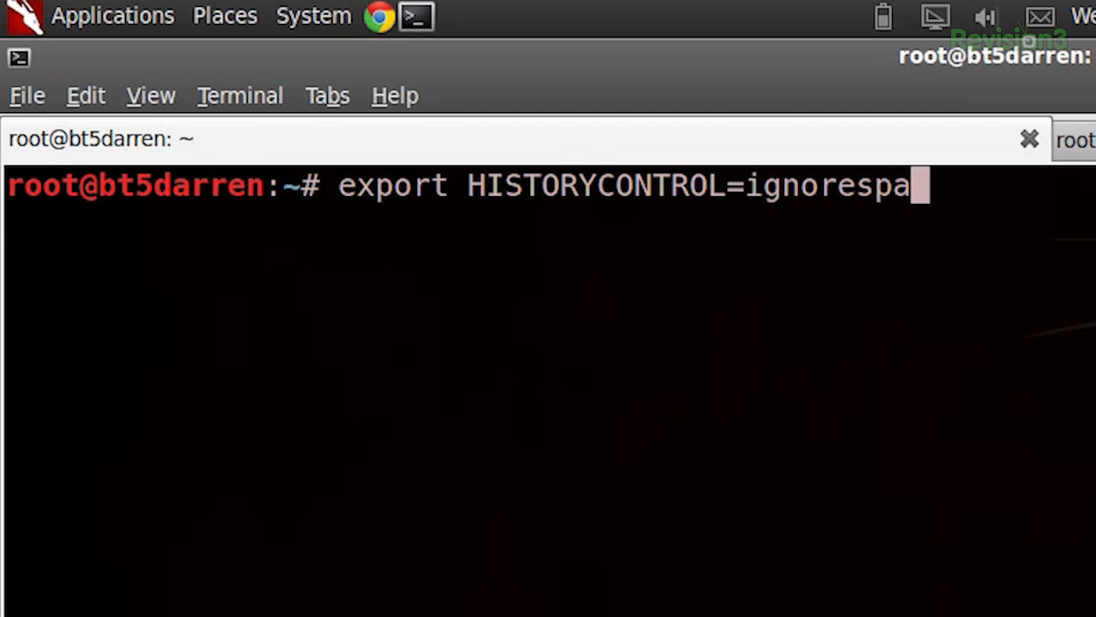
pyautogui.press('Return')
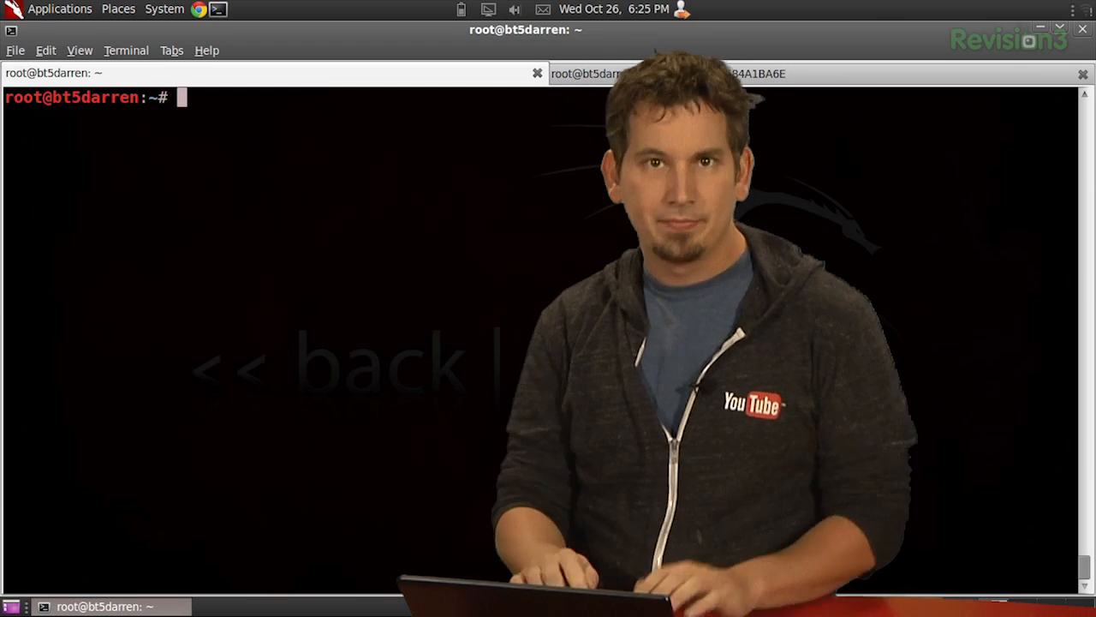
# Run export HISTIGNORE="pass:wget:ls", correcting the quote and ls typos.
pyautogui.write('export HI')
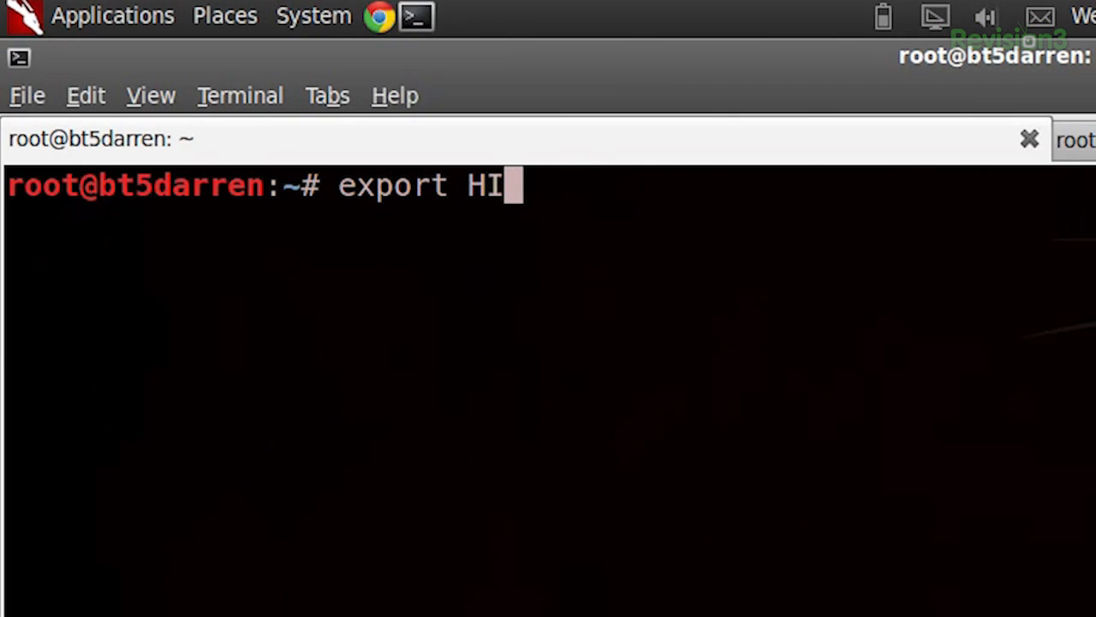
pyautogui.write('STIGNORE')
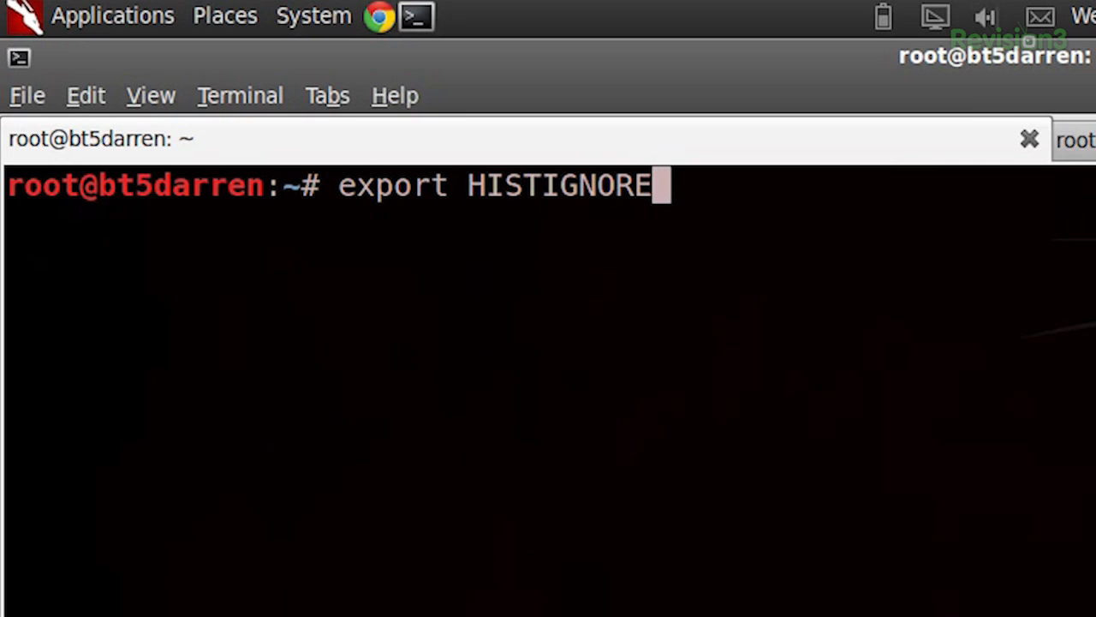
pyautogui.write('=""')
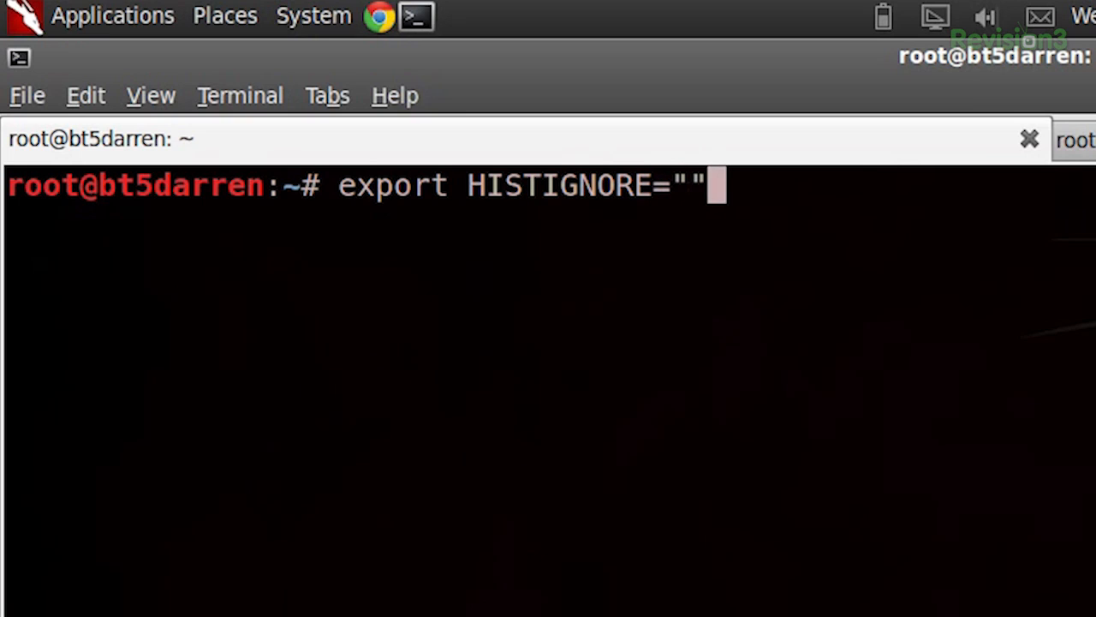
pyautogui.press('BackSpace')
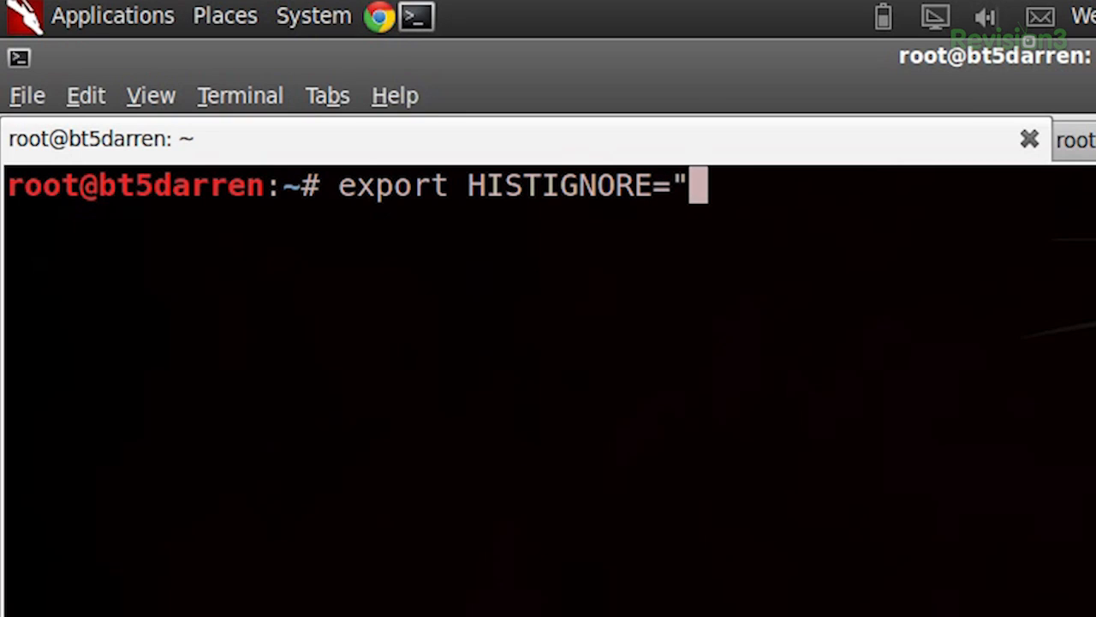
pyautogui.write('pass')
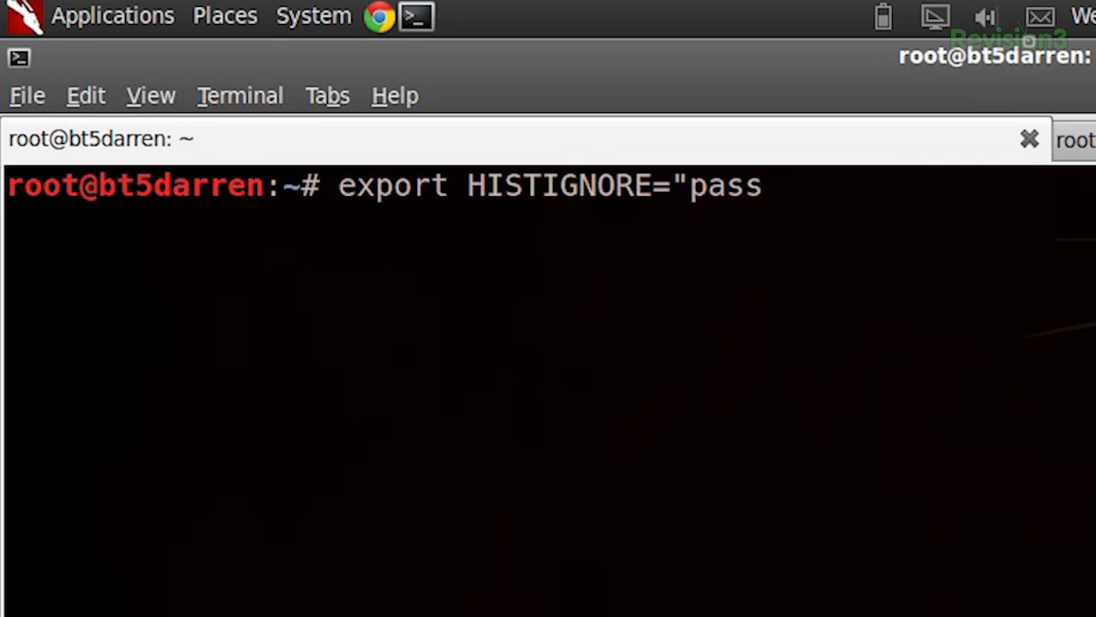
pyautogui.write(':wget')
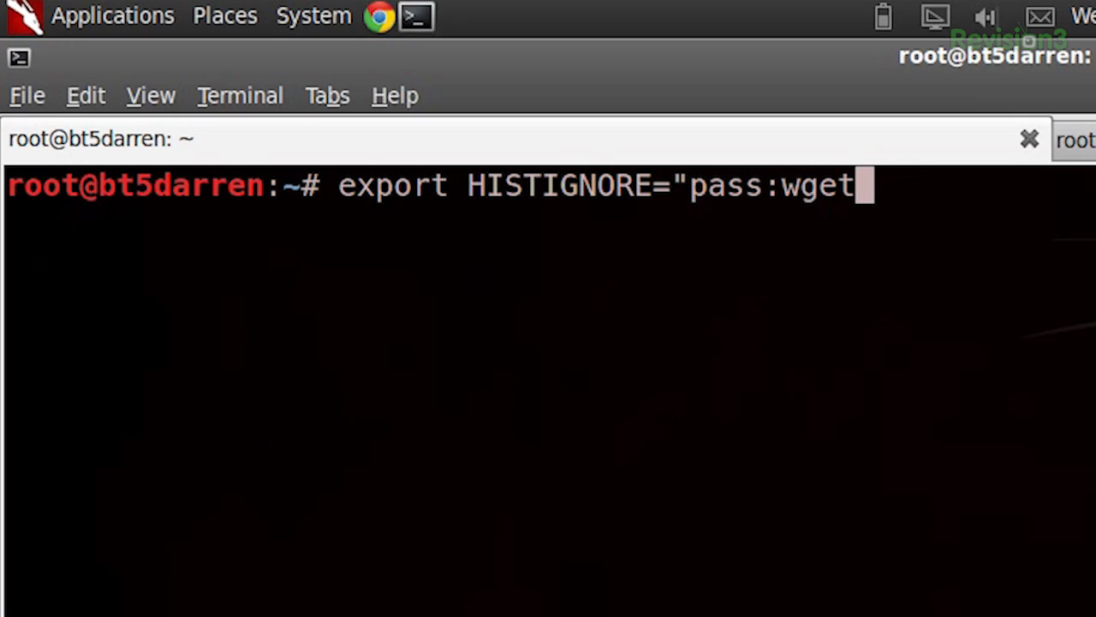
pyautogui.write(':Lls')
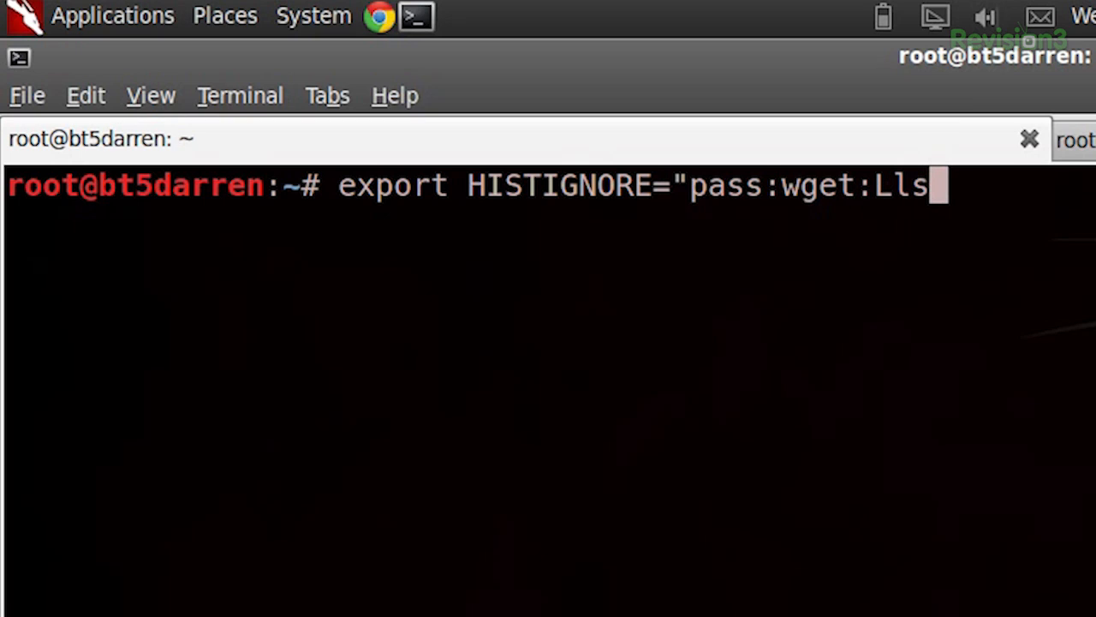
pyautogui.press('BackSpace')
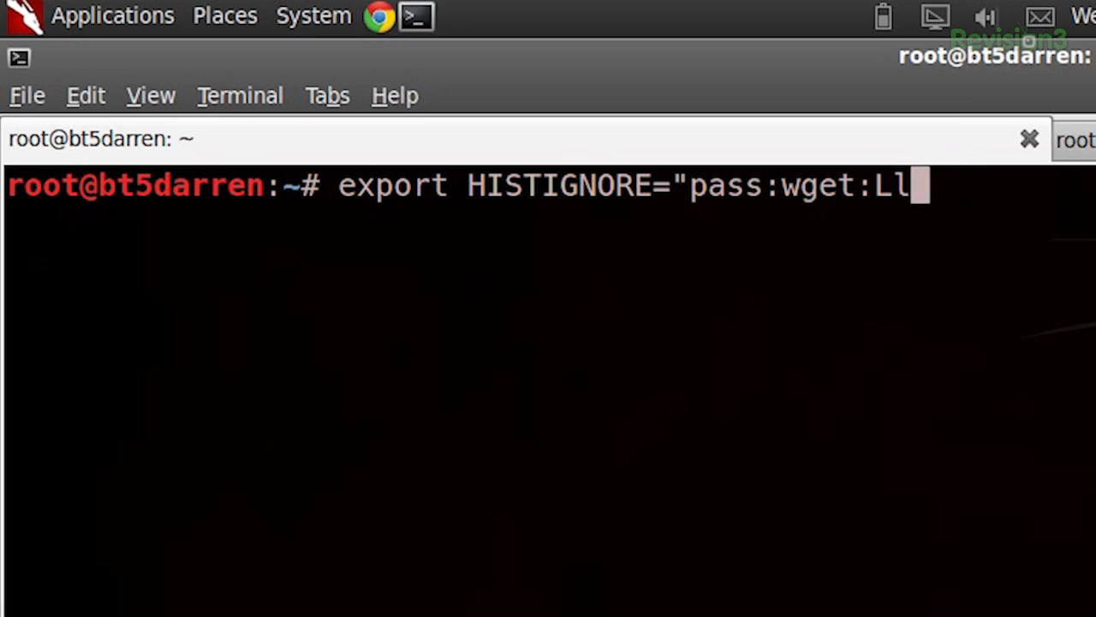
pyautogui.press('Return')
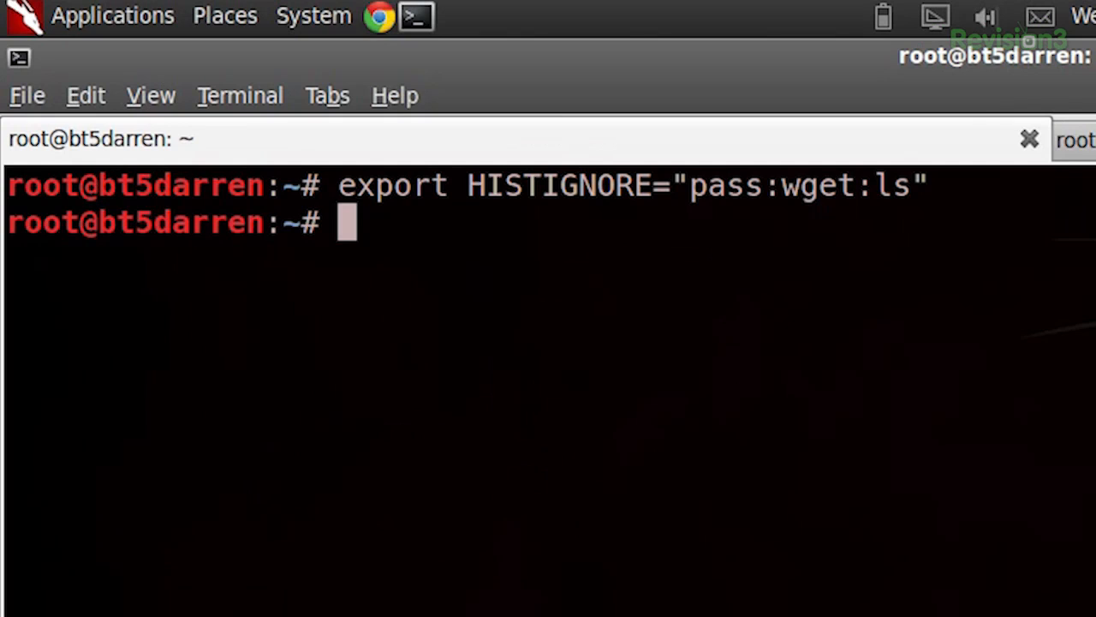
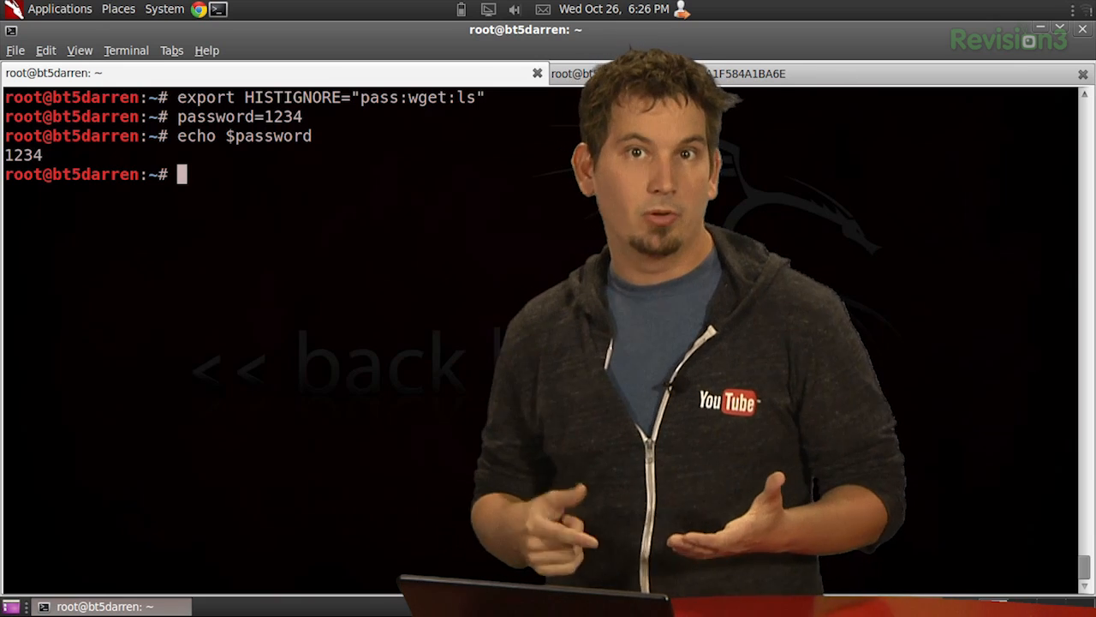
pyautogui.write('unset')
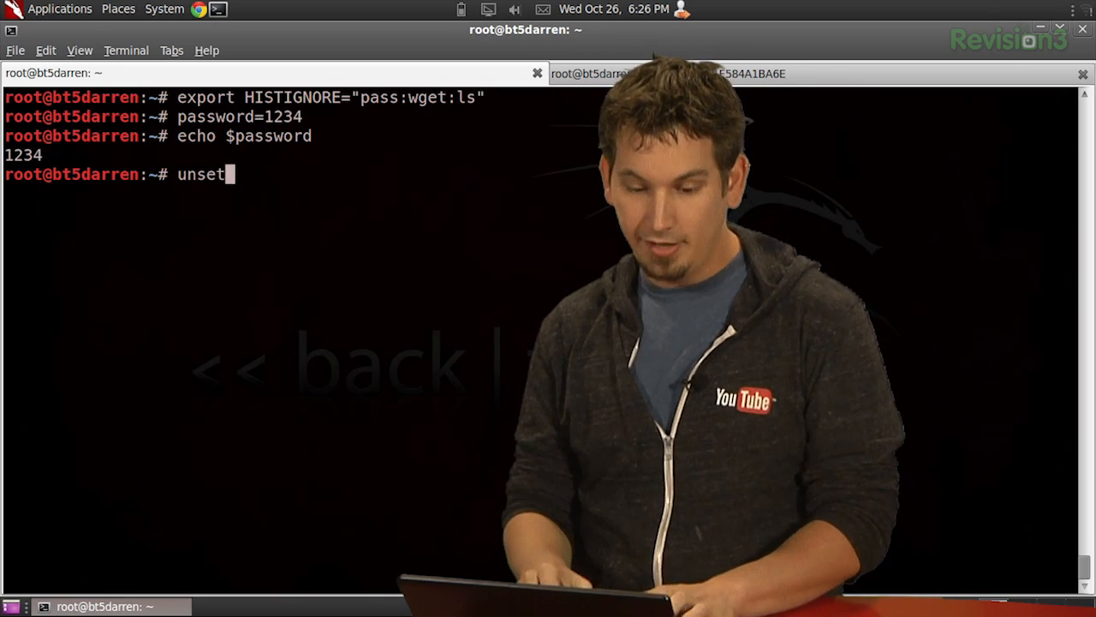
pyautogui.write('passwo')
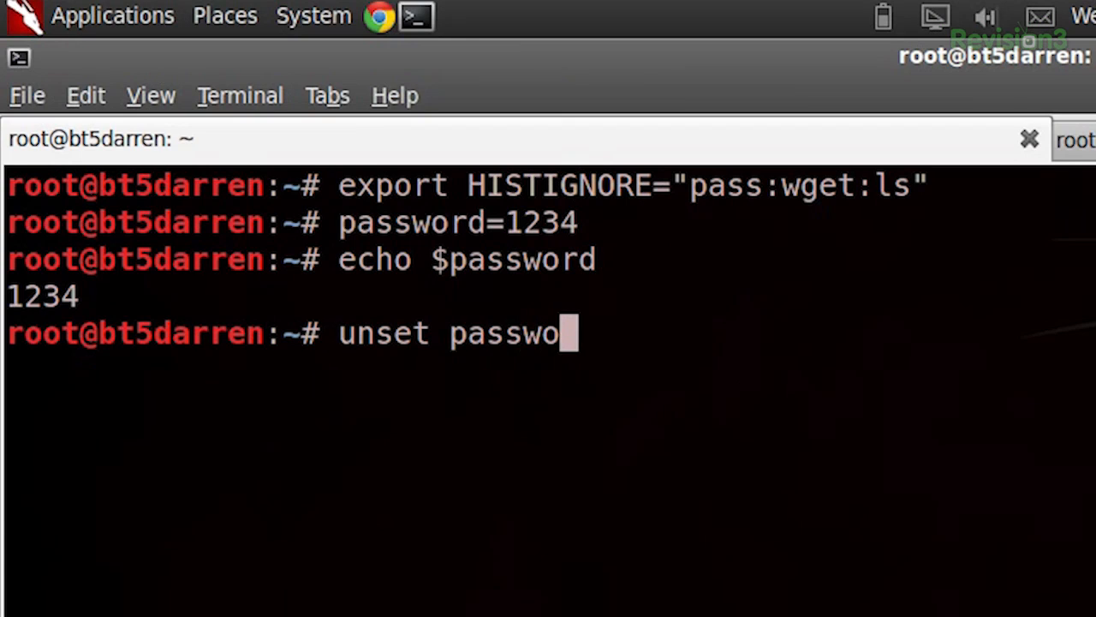
pyautogui.press('Return')
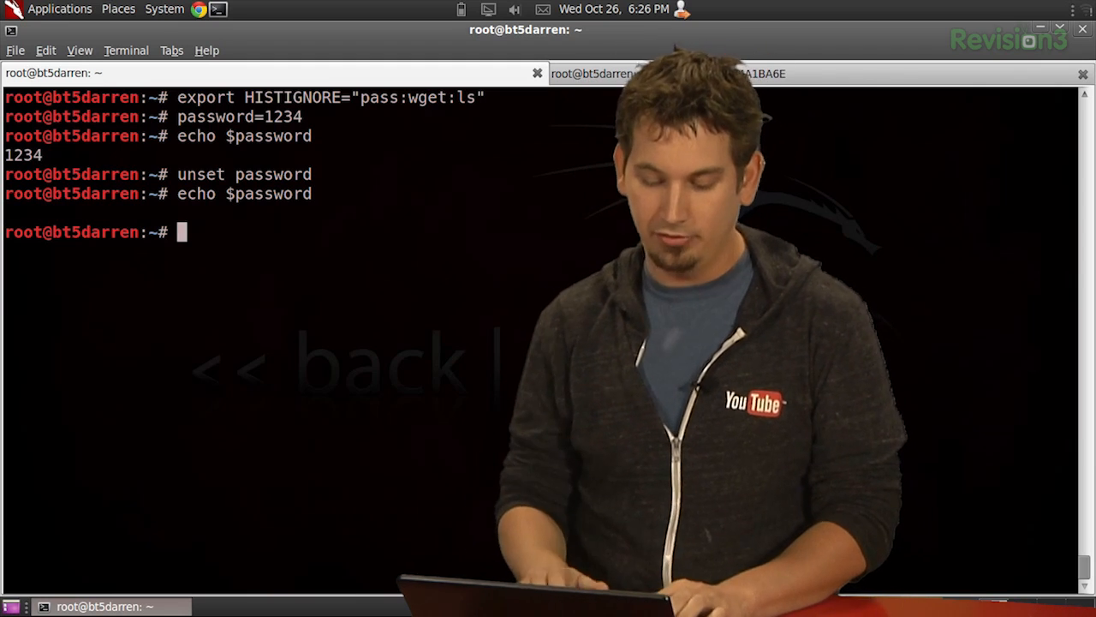
# List history, remove entry 574 with history -d, then list history again.
pyautogui.write('his')
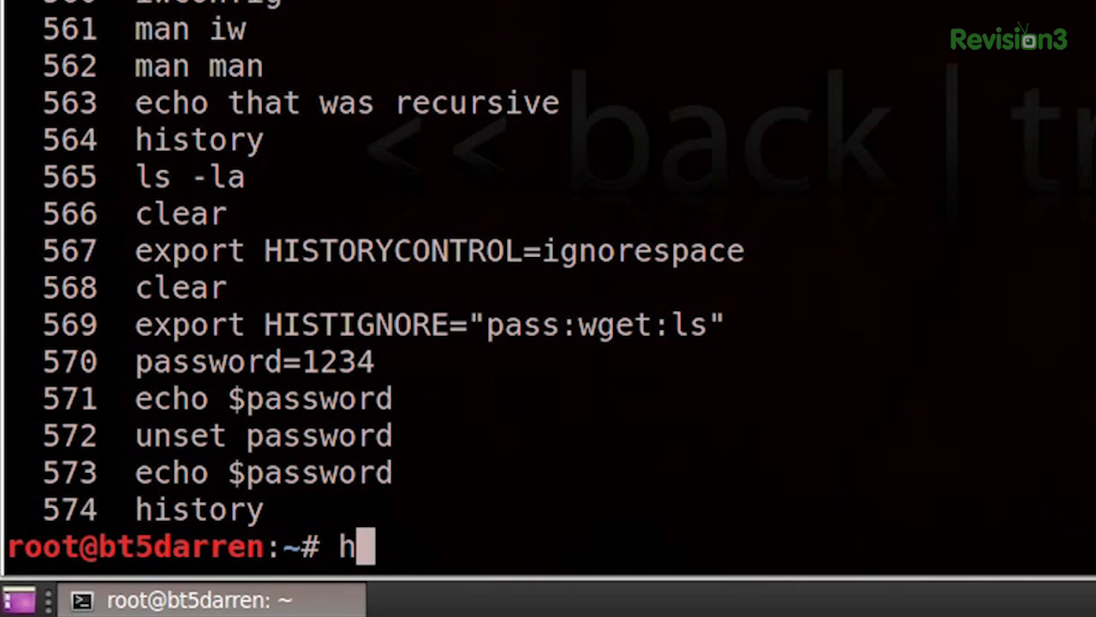
pyautogui.write('istory -d')
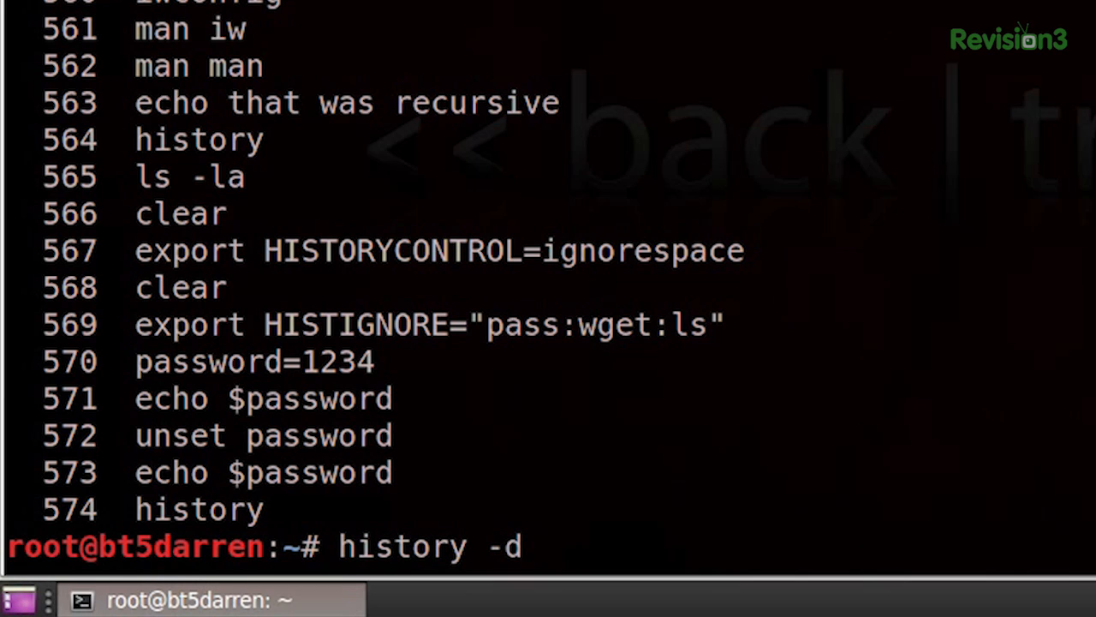
pyautogui.write('574')
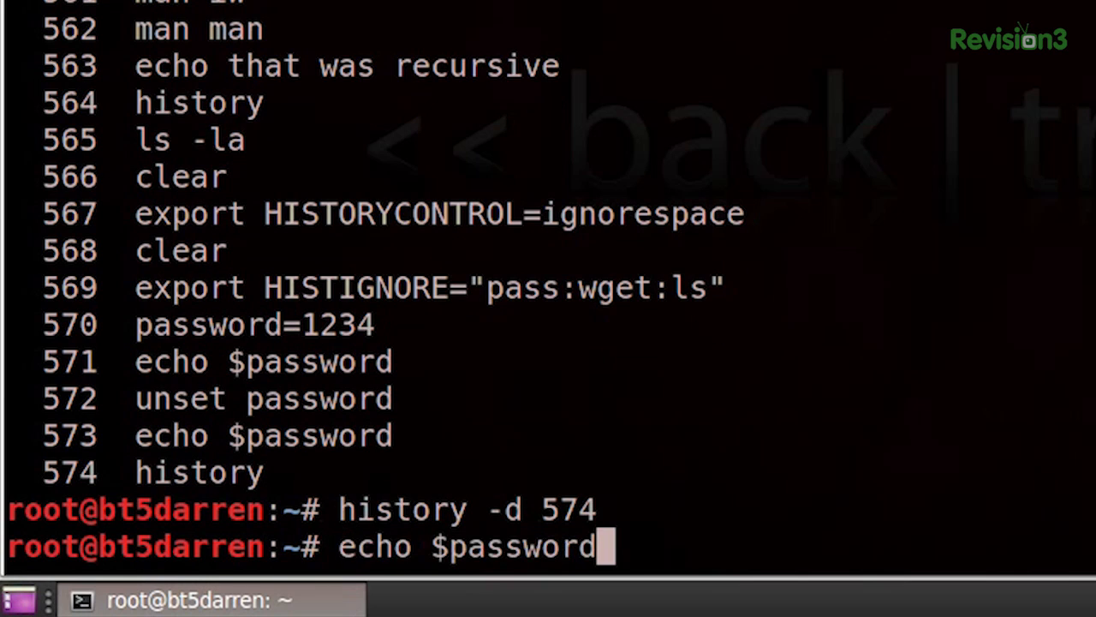
pyautogui.write('history')
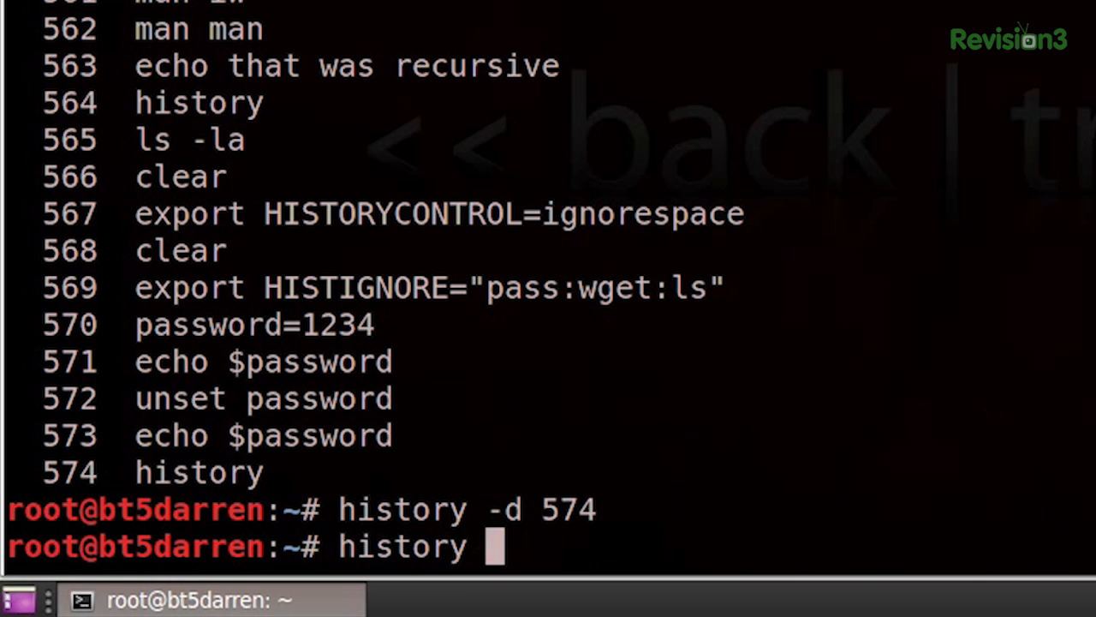
pyautogui.press('Return')
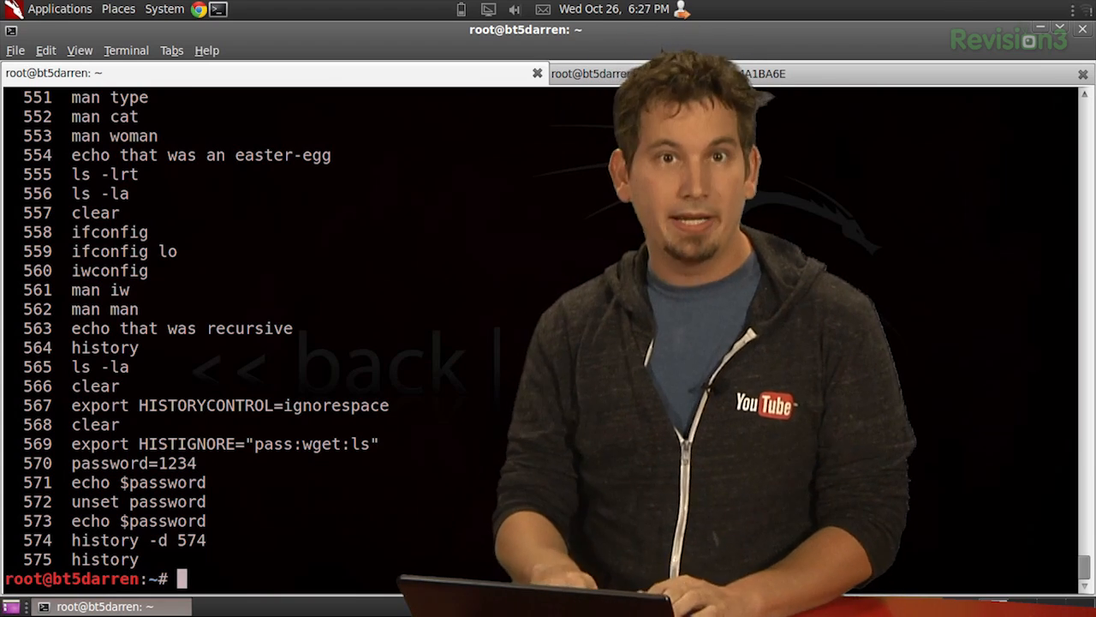
# Type HISTSIZE=0 at the prompt without running it yet.
pyautogui.write('HIST')
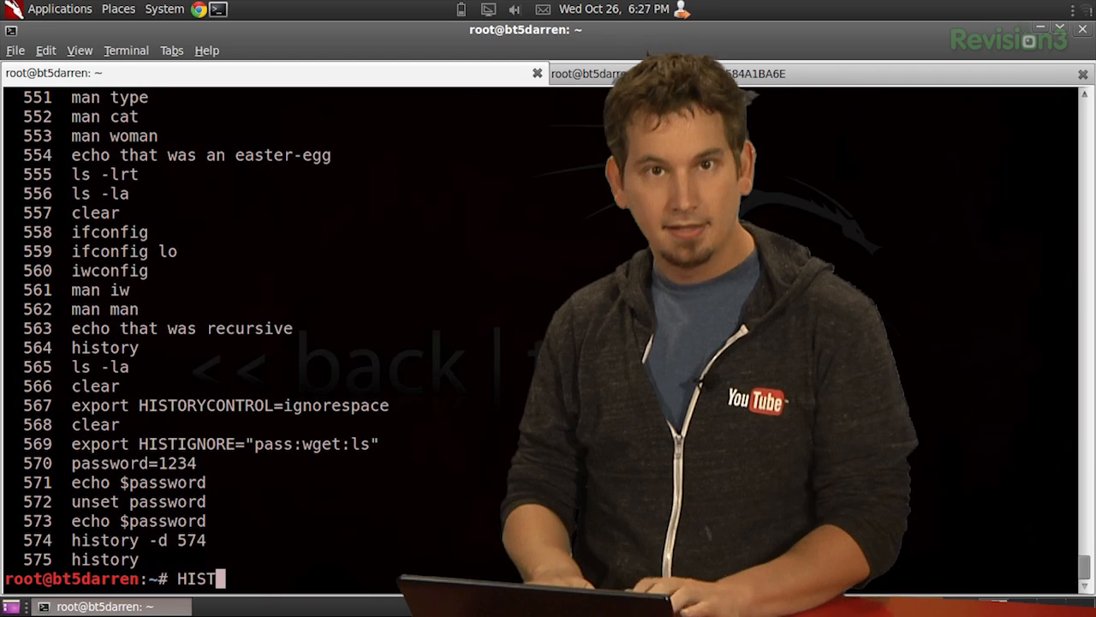
pyautogui.write('SIZE=')
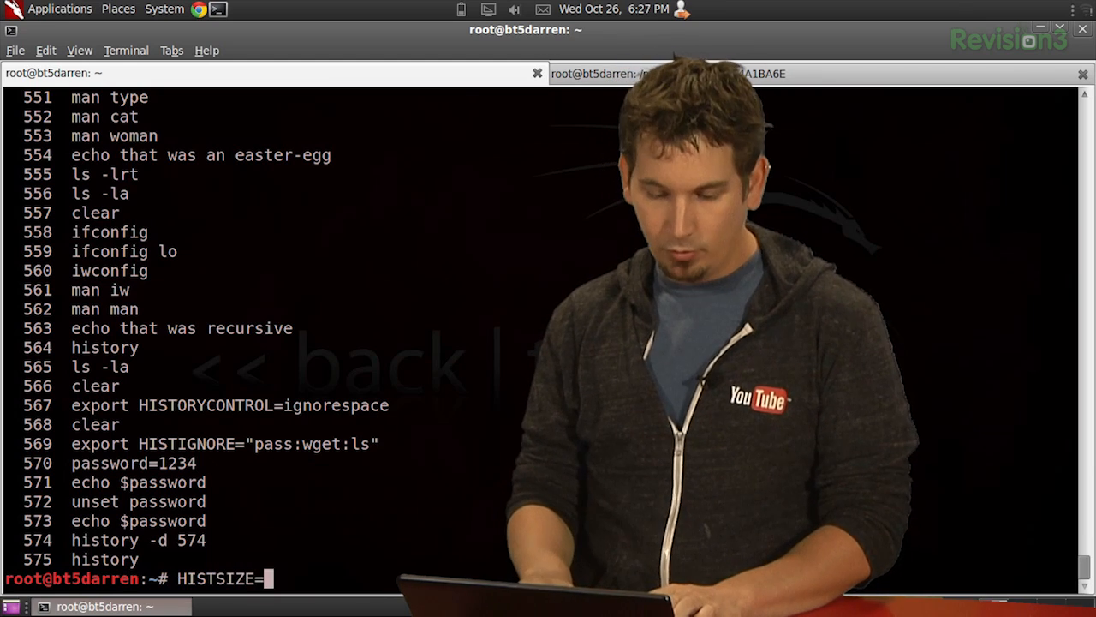
pyautogui.write('0')
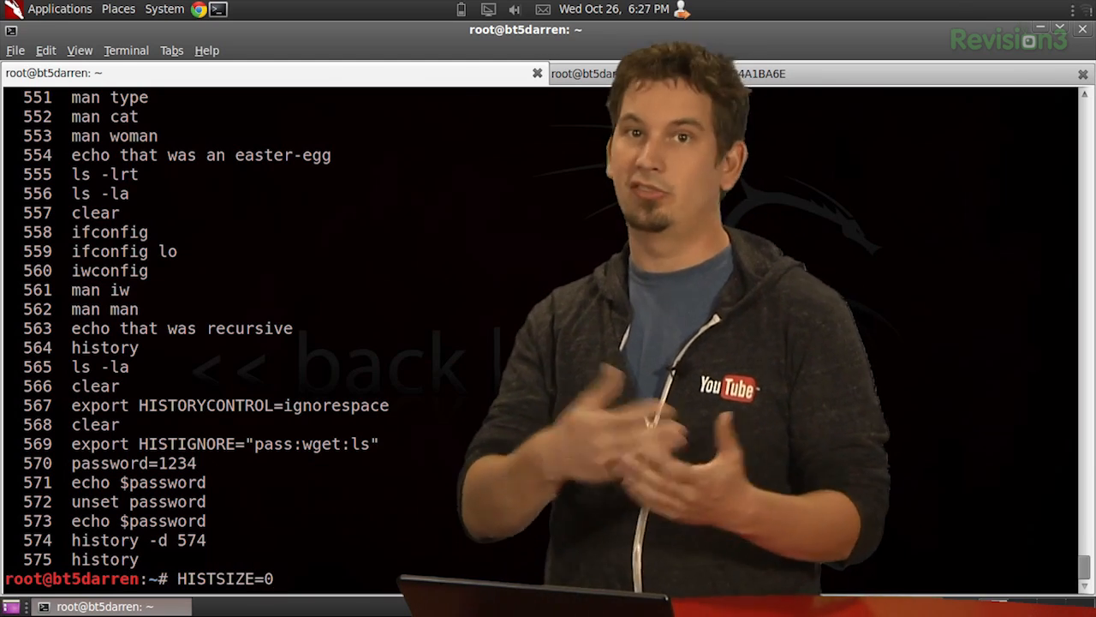